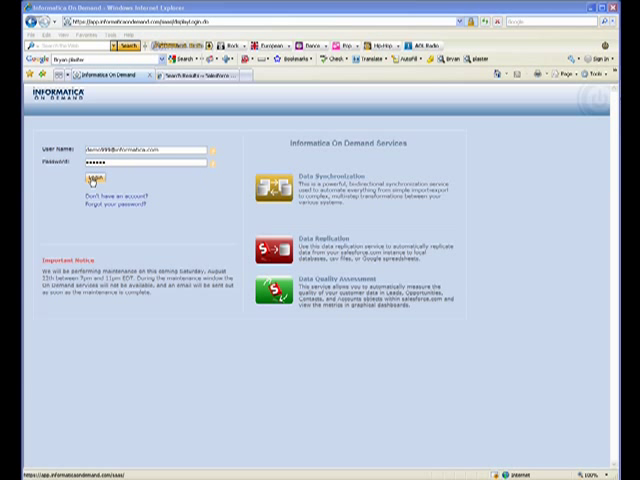
Step: Log in and scroll the Home tab's Activity Log of recent task runs
click(98, 180)
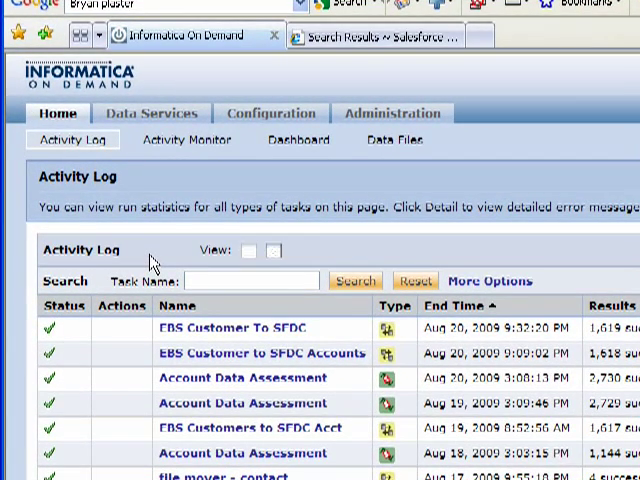
scroll(down, 3)
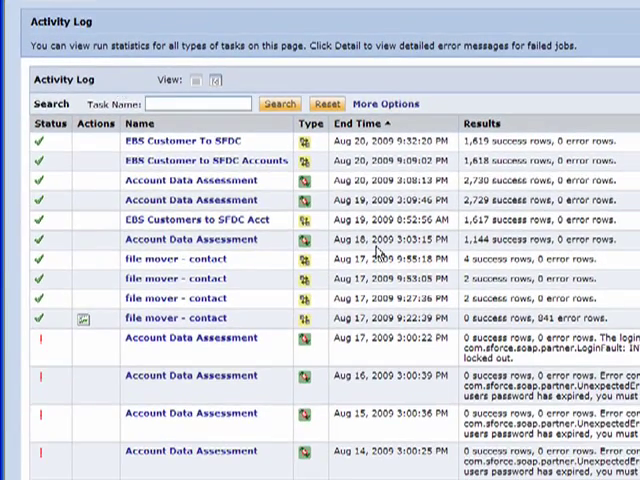
mouse_move(84, 319)
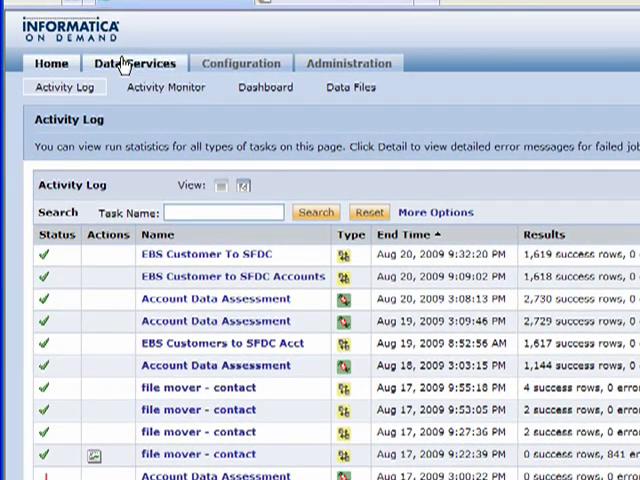
Step: Start a new task from the Data Services tab's Data Synchronization Tasks list
click(135, 63)
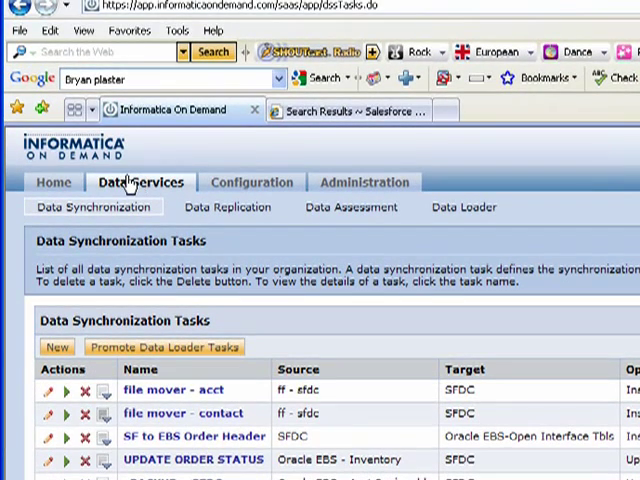
mouse_move(57, 347)
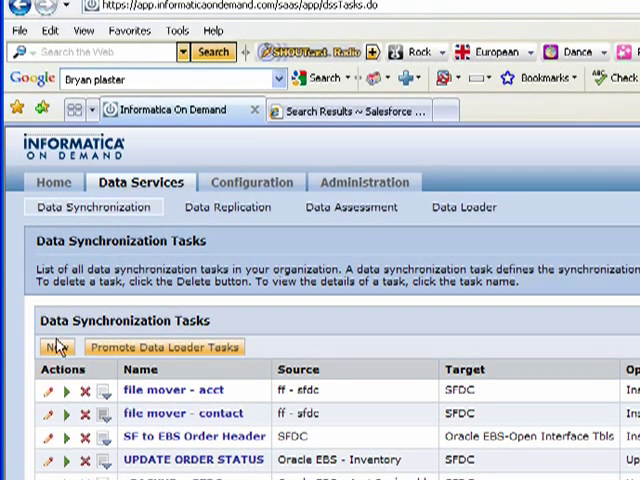
mouse_move(57, 347)
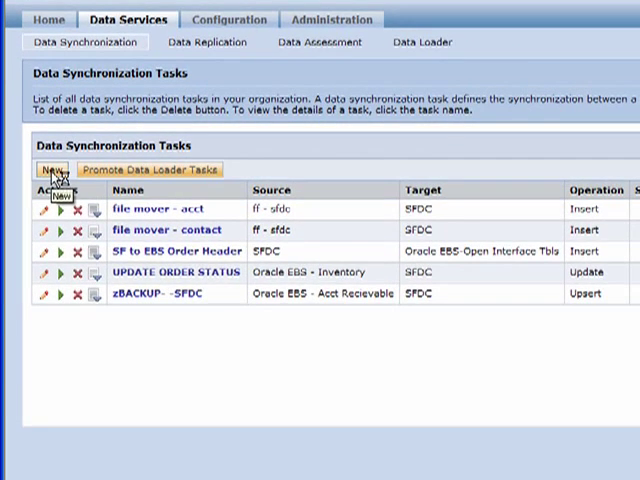
click(53, 169)
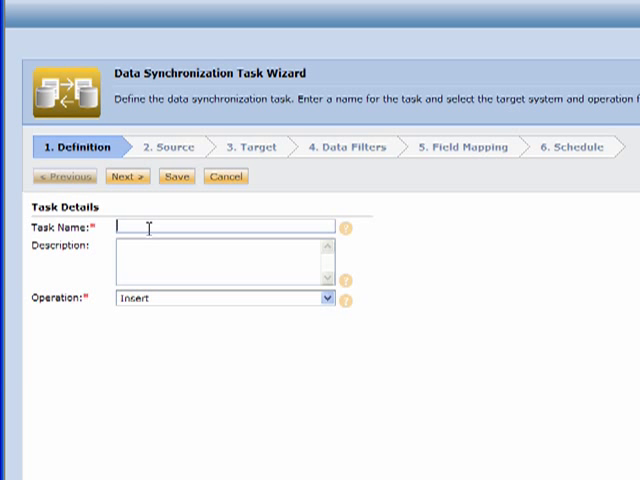
Step: Name the task 'EBS Customer to SFDC Accounts' and choose Upsert (Update or Insert) as the operation
text(EBS)
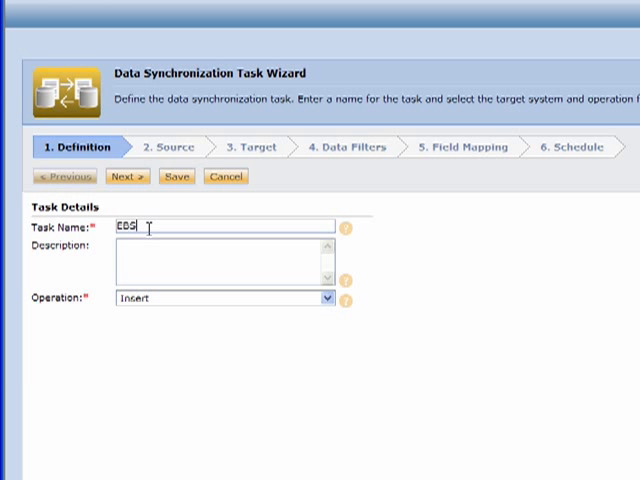
text(Customer)
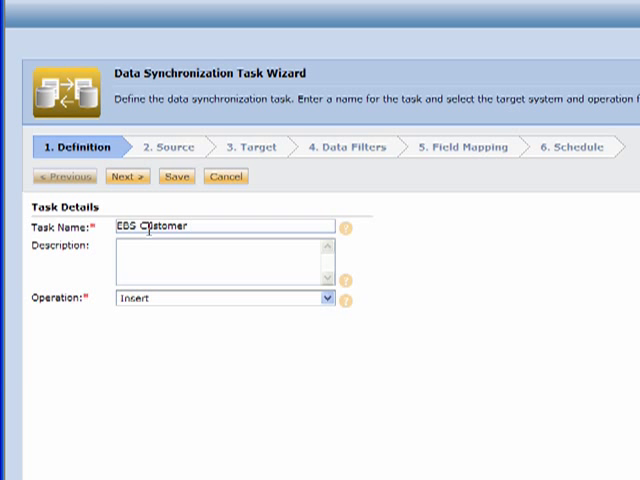
text(to)
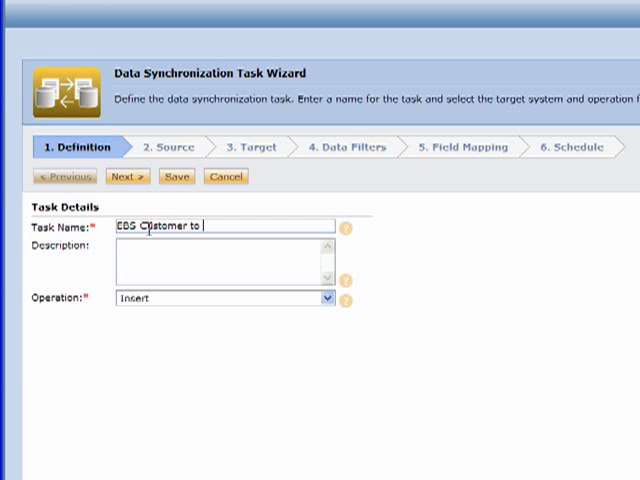
text(SFDC Accoun)
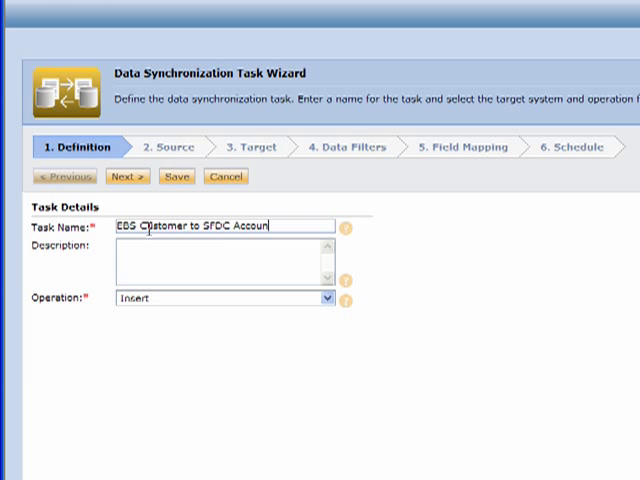
text(s)
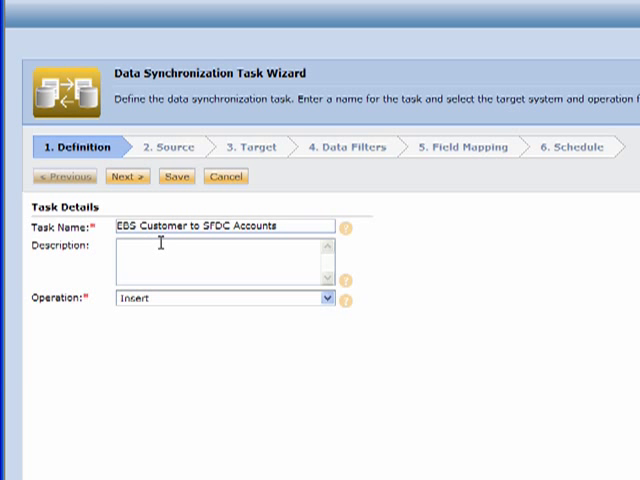
click(327, 299)
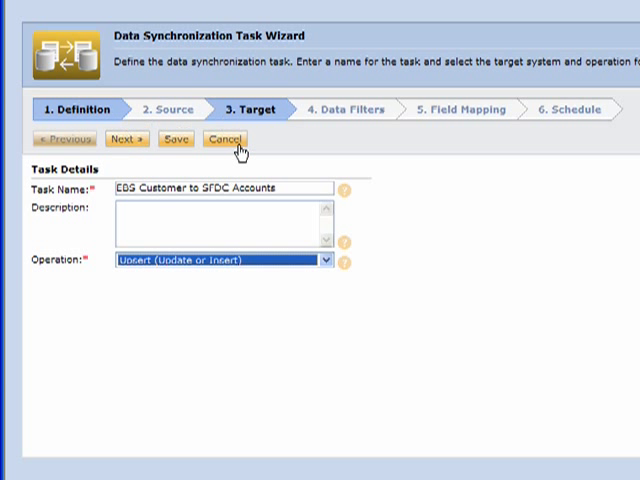
Step: On the Source step, select 'Oracle EBS - Acct Recievable' and test it successfully
click(124, 139)
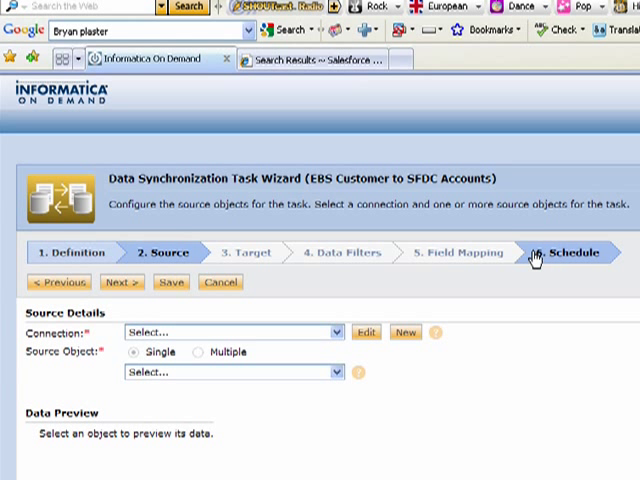
mouse_move(195, 332)
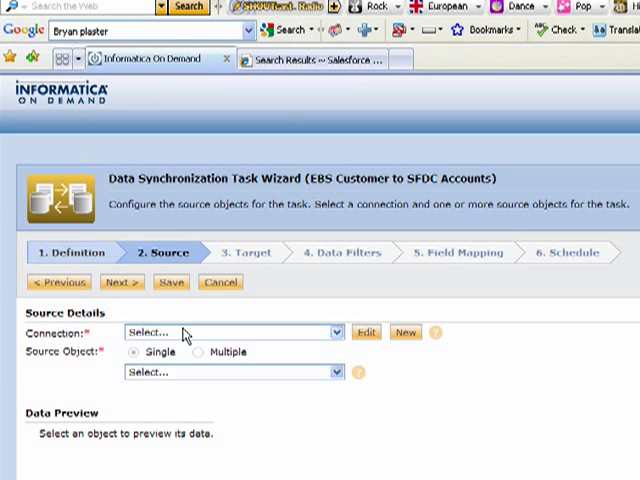
click(333, 331)
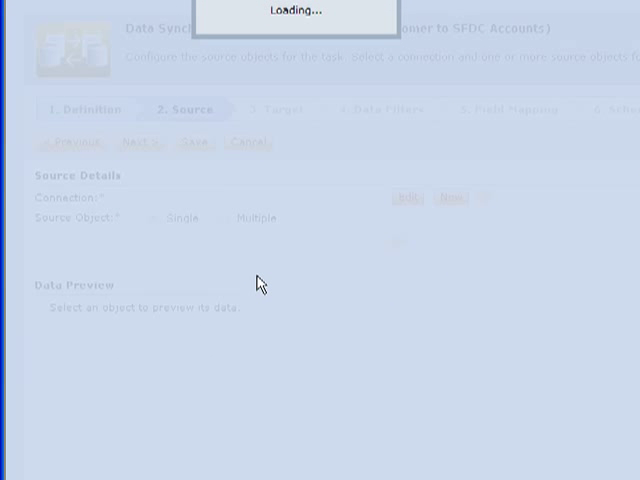
mouse_move(250, 283)
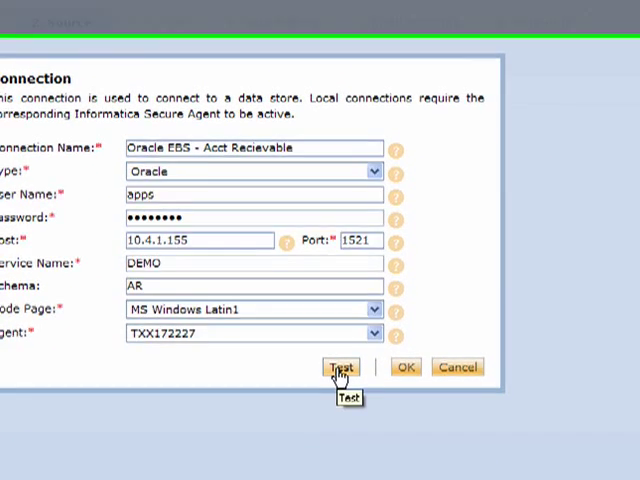
click(340, 367)
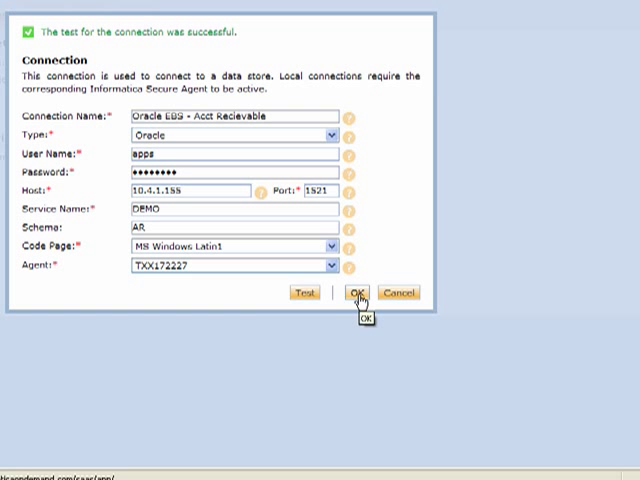
Step: Accept the Oracle connection settings and choose the source table from Source Object
click(357, 292)
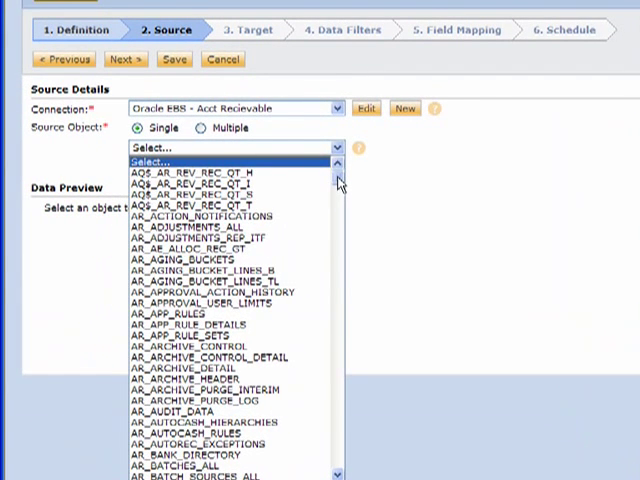
scroll(down, 3)
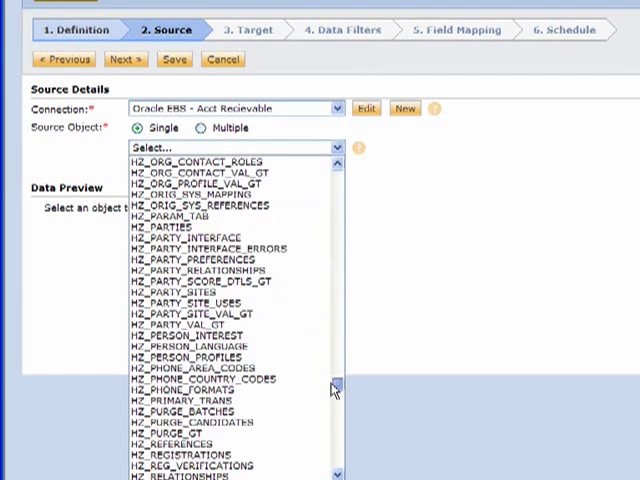
click(170, 218)
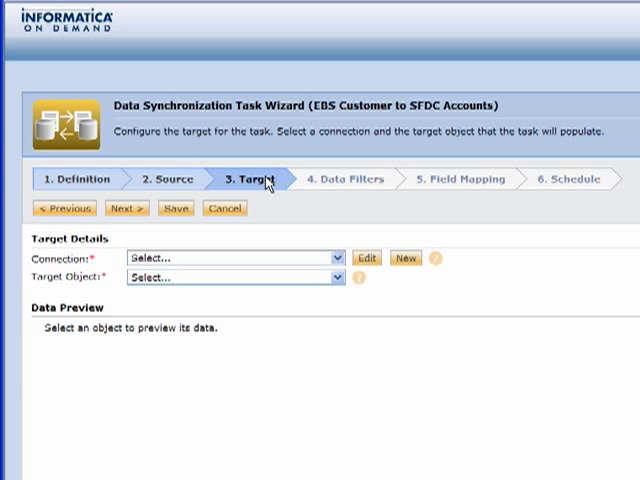
mouse_move(268, 237)
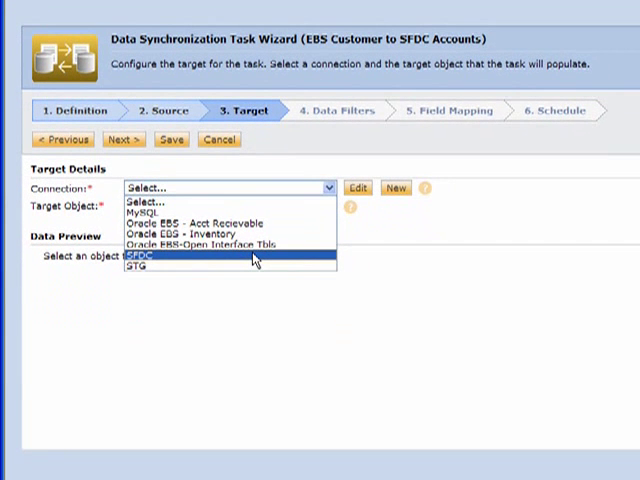
Step: Select SFDC as the target connection, test it successfully, and accept its settings
click(140, 255)
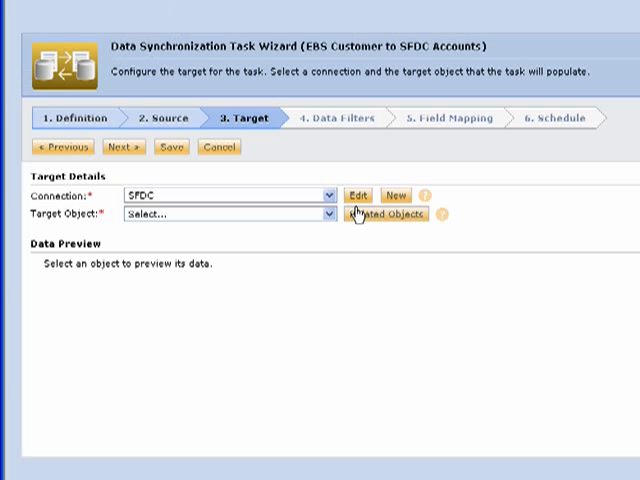
click(357, 194)
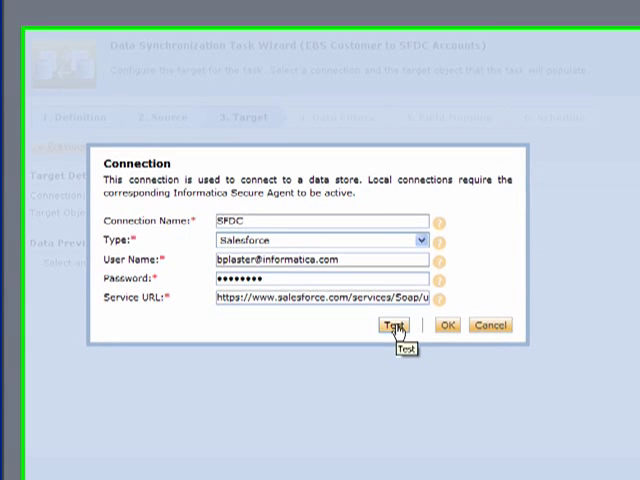
click(397, 328)
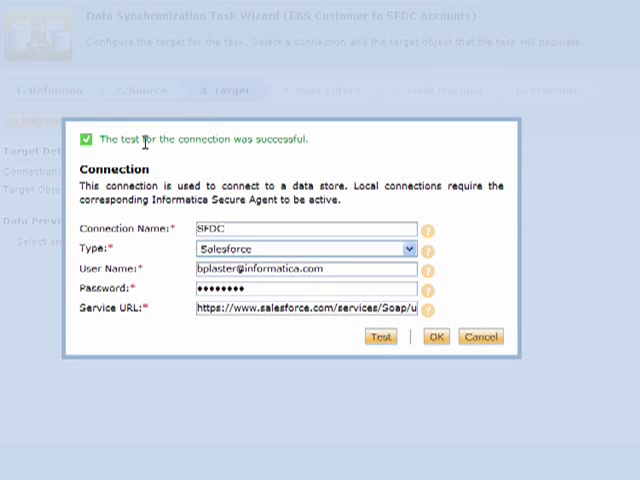
mouse_move(435, 336)
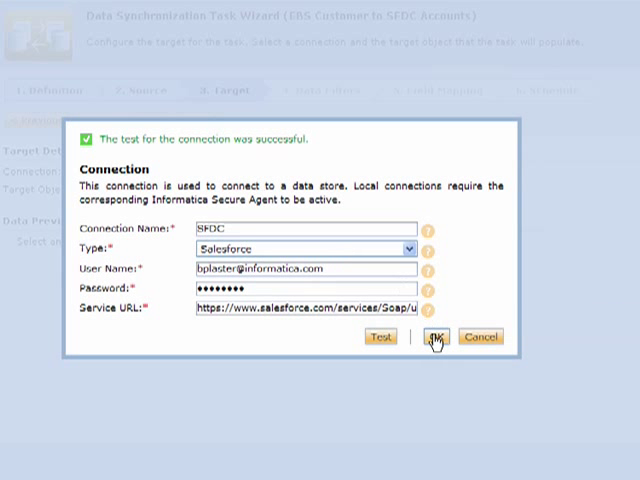
click(436, 337)
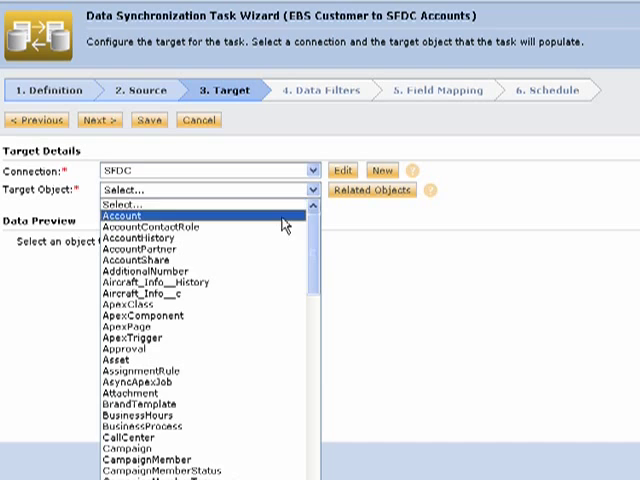
Step: Keep Account as the target object after browsing the other Salesforce objects, then advance to Data Filters
click(120, 215)
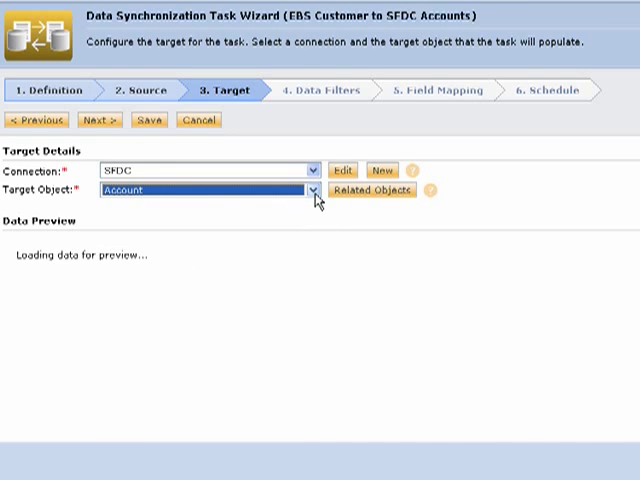
click(312, 190)
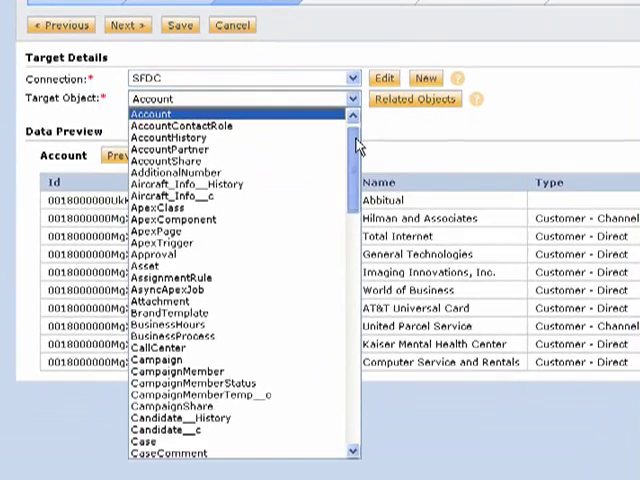
scroll(down, 3)
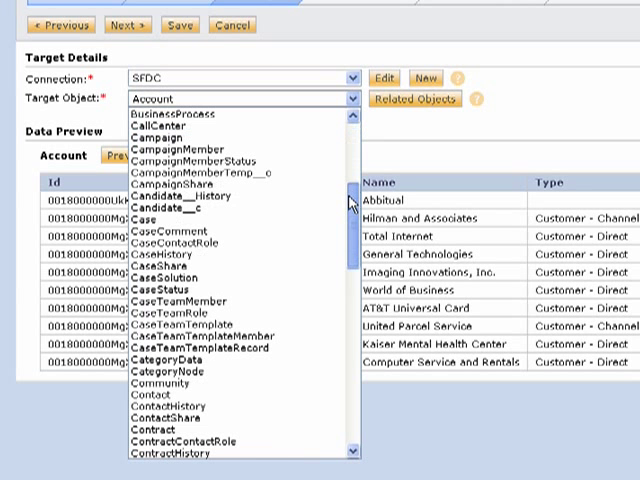
scroll(down, 3)
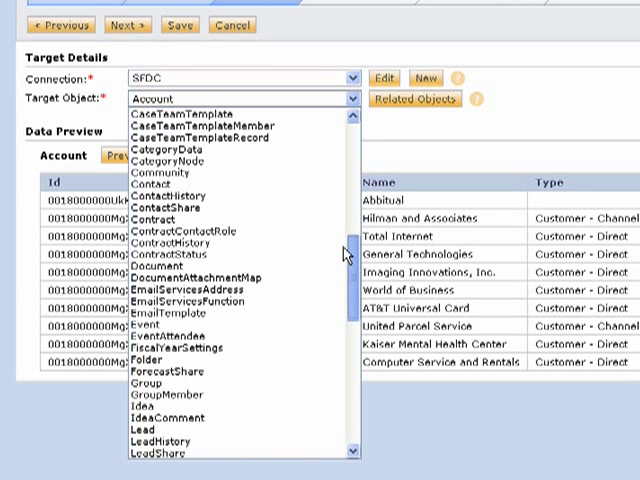
scroll(down, 3)
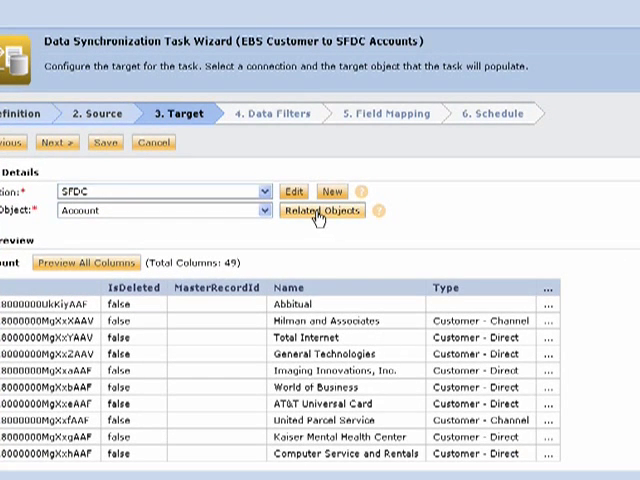
mouse_move(322, 212)
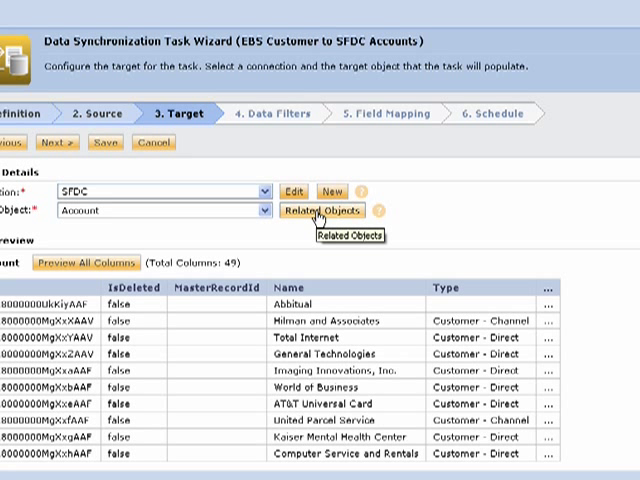
mouse_move(322, 217)
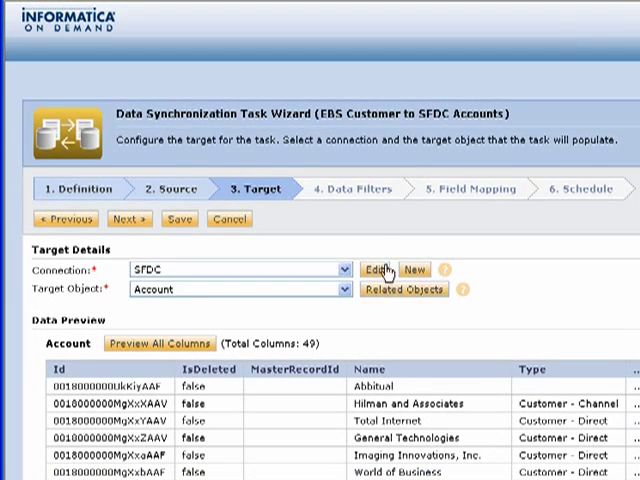
mouse_move(128, 219)
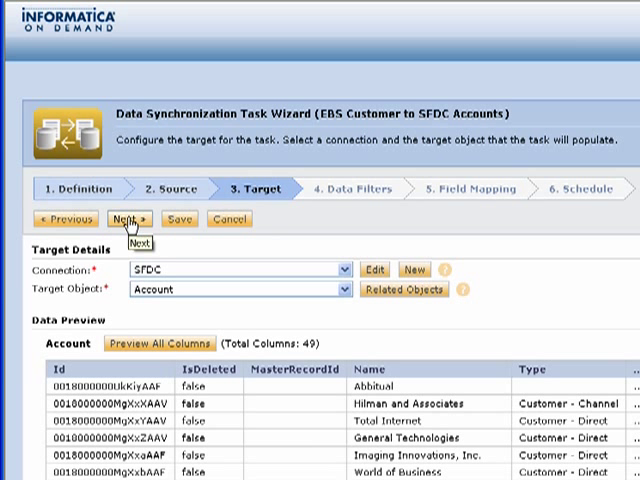
click(130, 219)
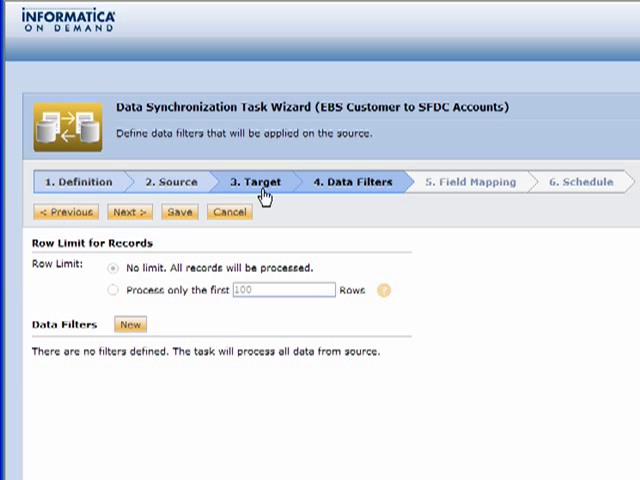
Step: Add a filter on HZ_PARTIES where PARTY_TYPE equals ORGANIZATION
click(129, 324)
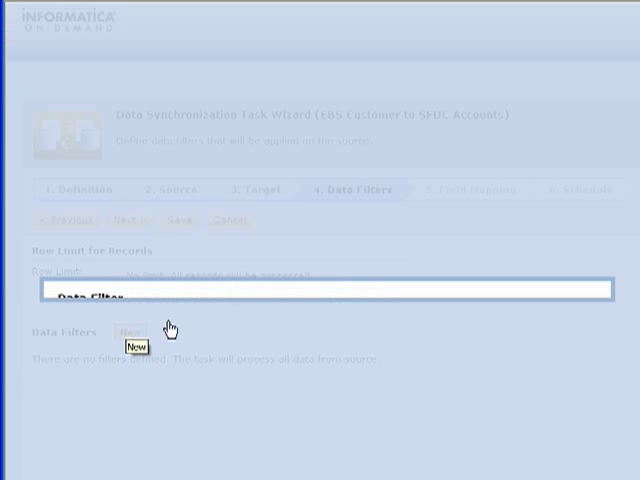
click(130, 332)
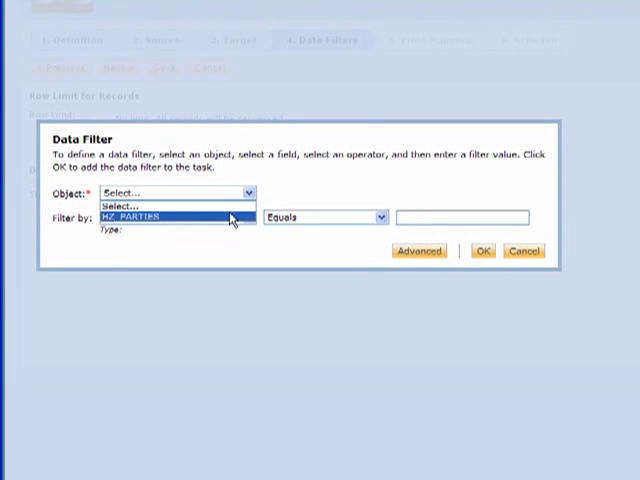
click(170, 214)
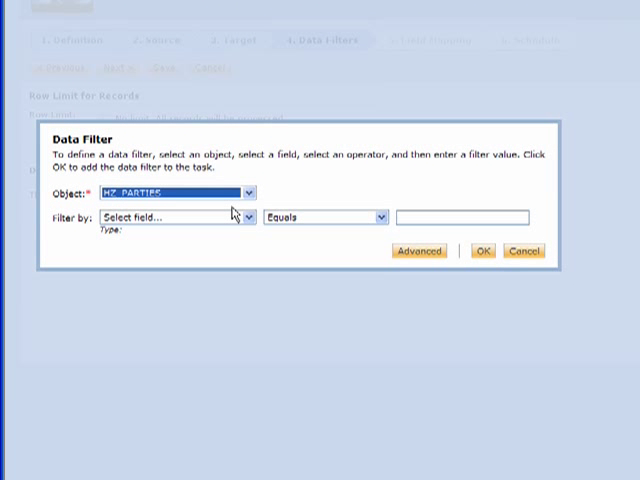
click(244, 217)
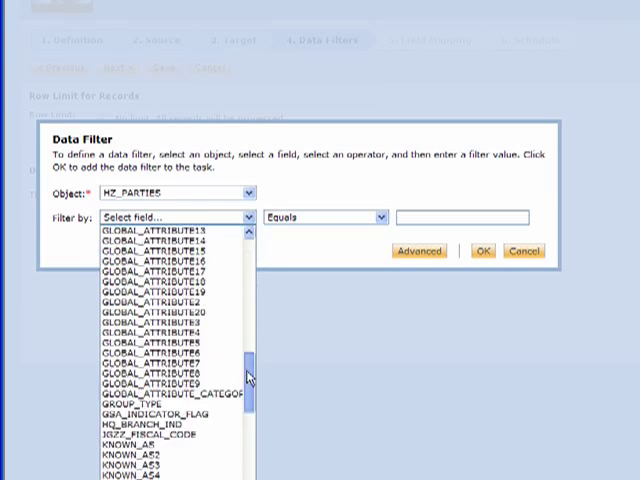
scroll(down, 3)
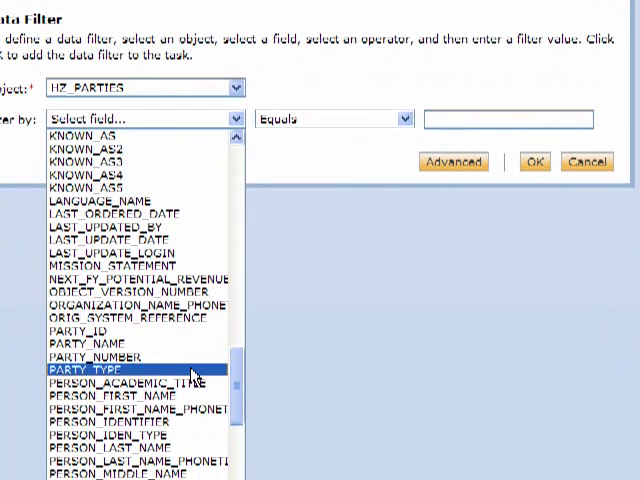
click(85, 369)
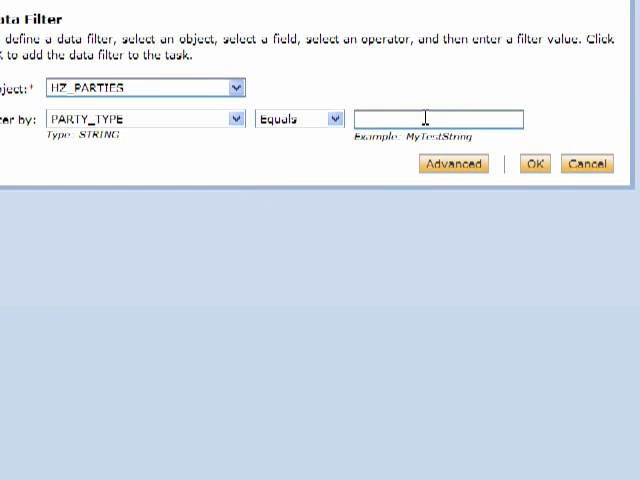
text(ORGANIZATION)
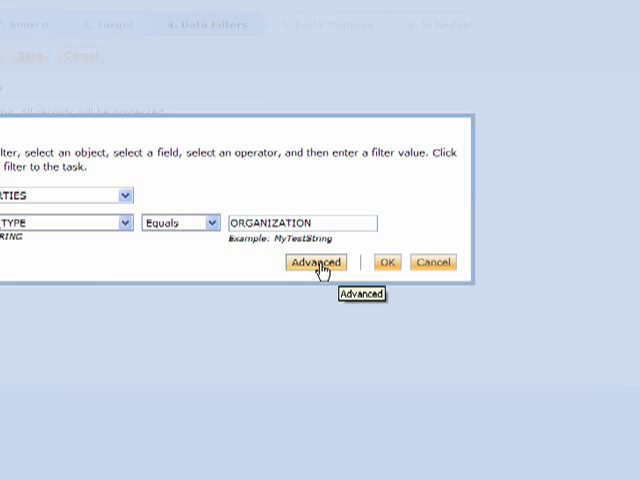
mouse_move(388, 267)
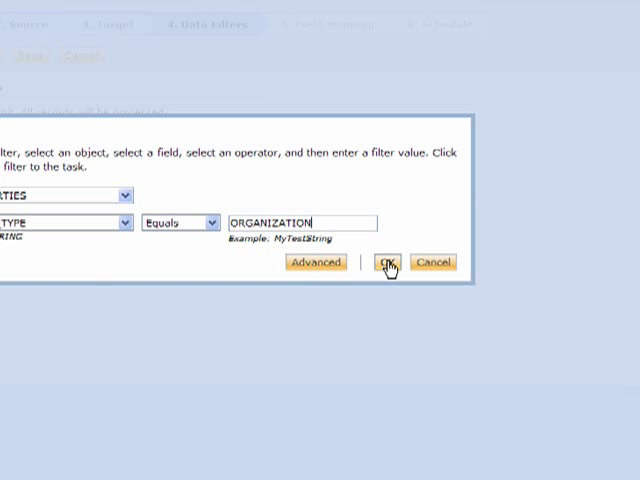
click(388, 262)
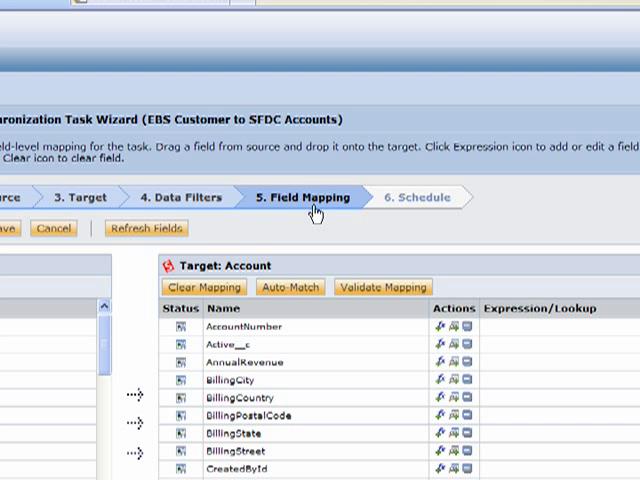
mouse_move(400, 322)
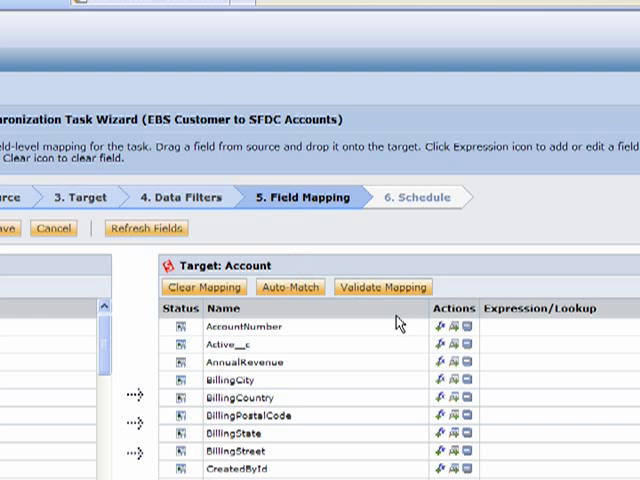
Step: Scroll the Field Mapping lists to locate PARTY_NAME, Name and Phone
scroll(down, 3)
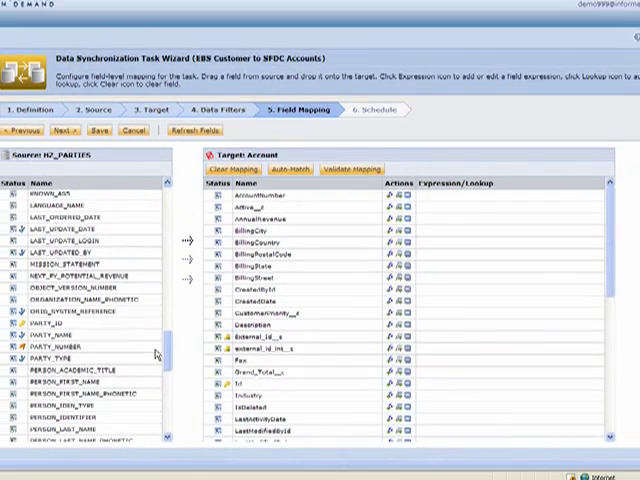
scroll(down, 3)
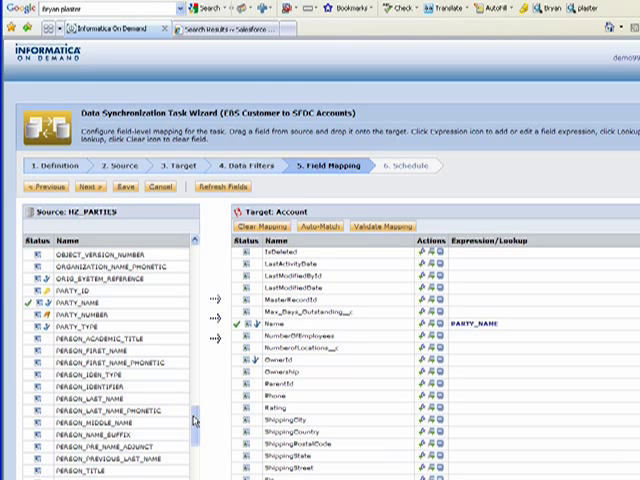
scroll(down, 3)
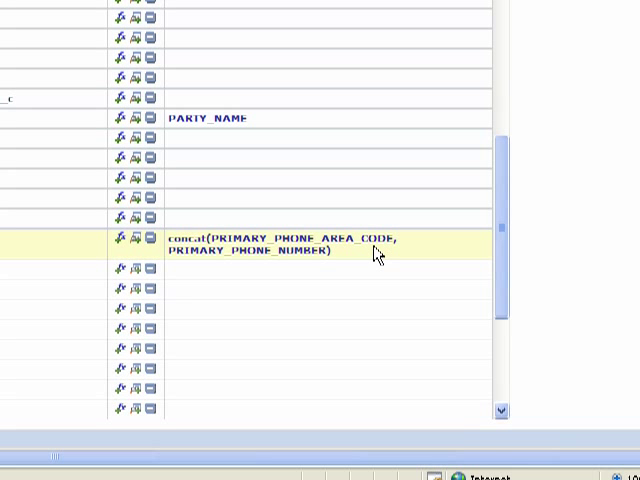
mouse_move(304, 260)
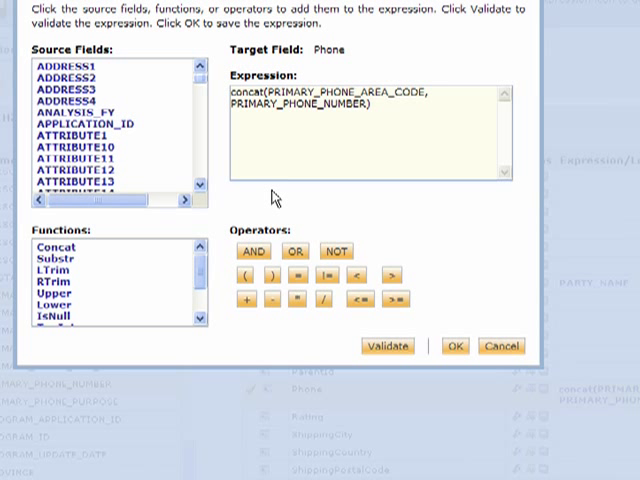
mouse_move(198, 253)
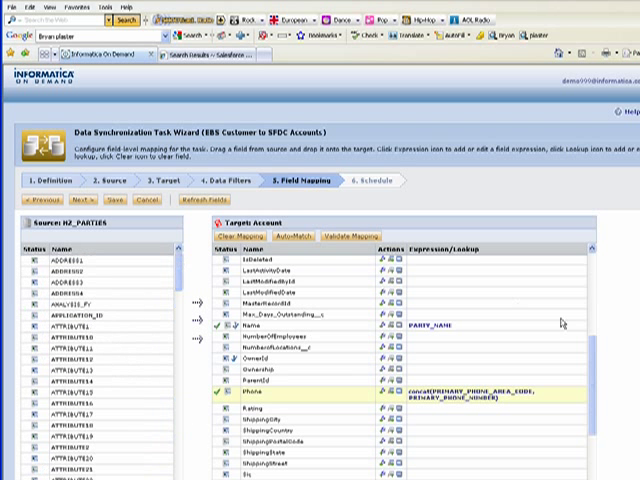
Step: Scroll the source and target field lists to pair PARTY_ID with External_Id__c
scroll(up, 3)
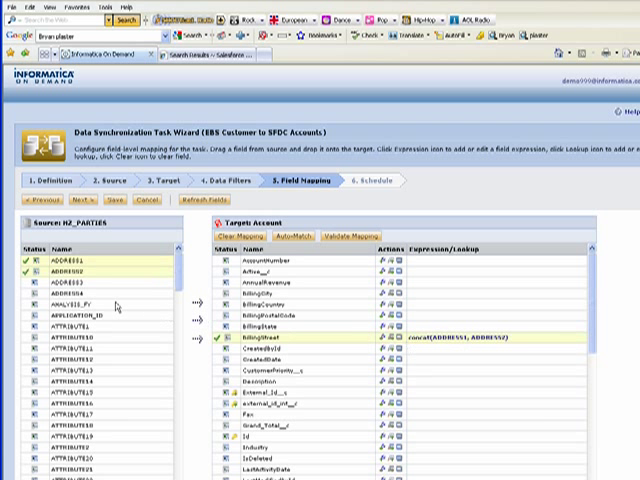
scroll(down, 3)
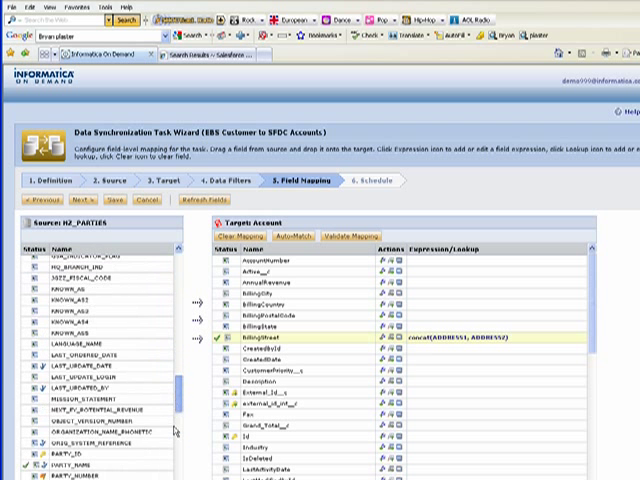
scroll(down, 3)
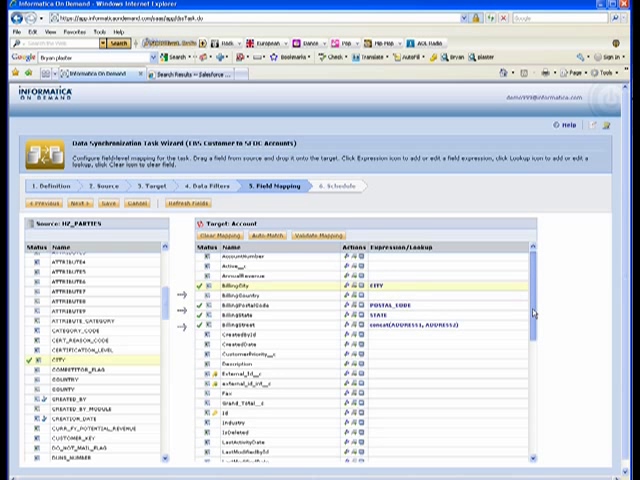
scroll(down, 3)
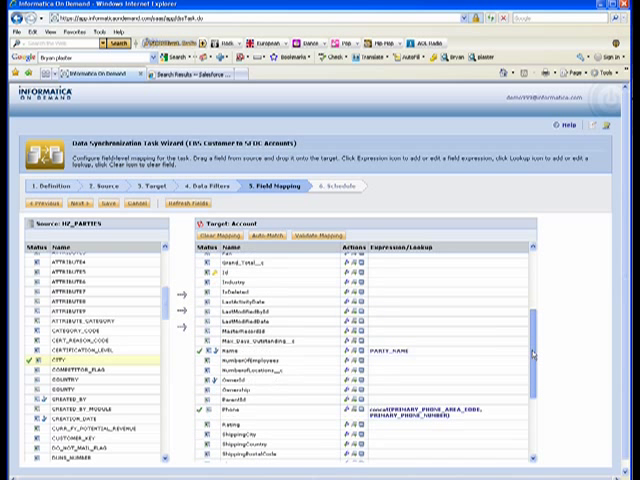
scroll(up, 3)
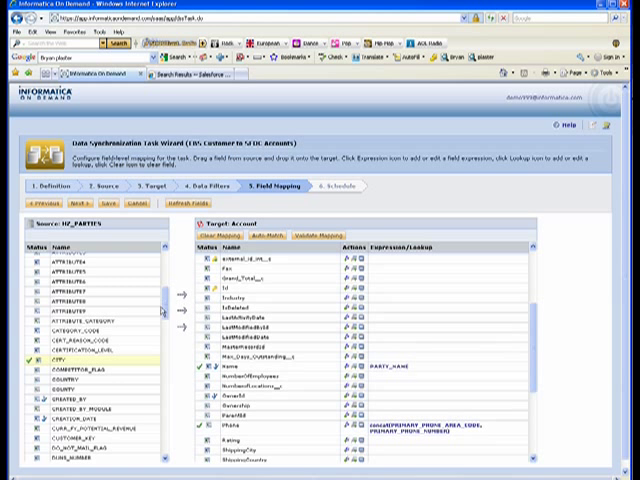
scroll(down, 3)
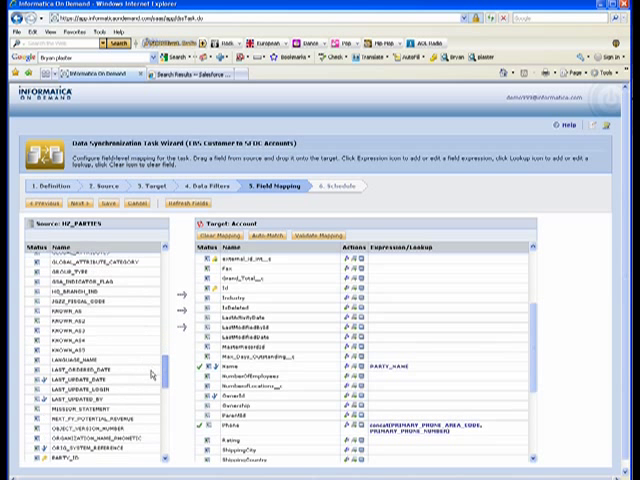
scroll(down, 3)
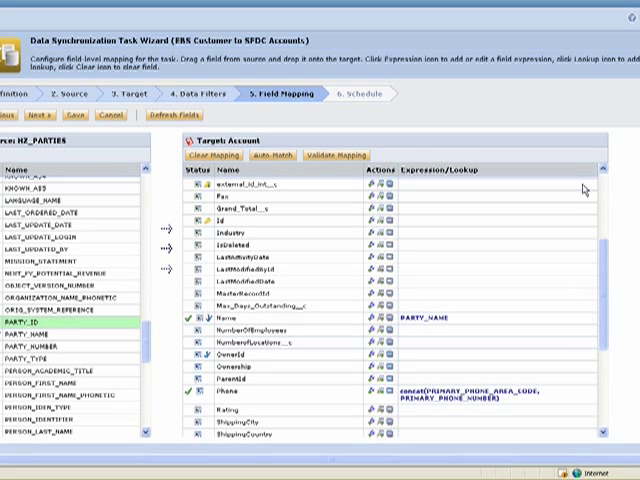
scroll(up, 3)
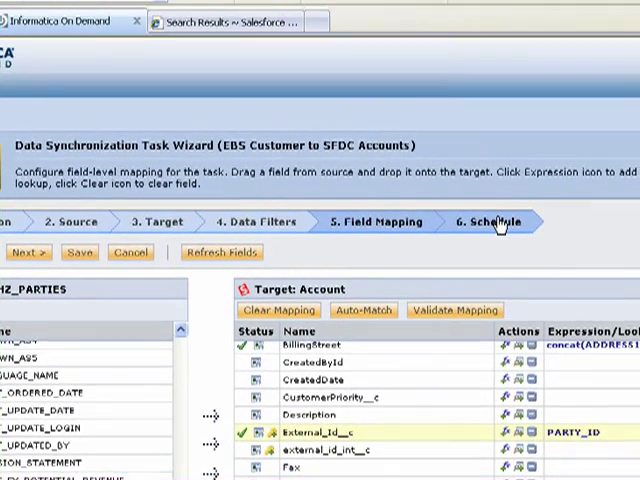
Step: Try a weekly Monday and Saturday schedule, discard it, and save the task unscheduled
click(490, 222)
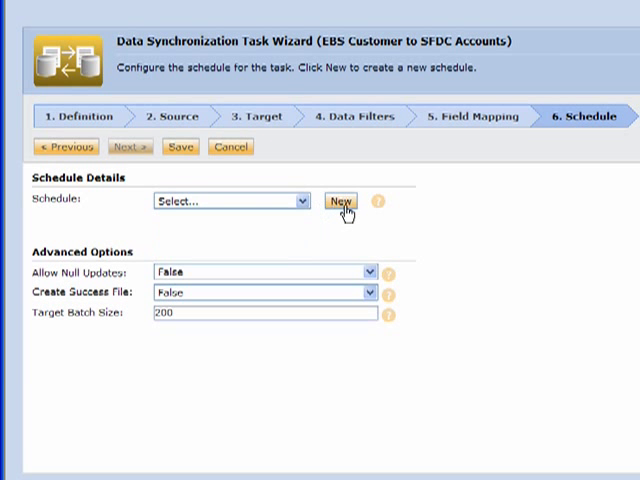
click(341, 201)
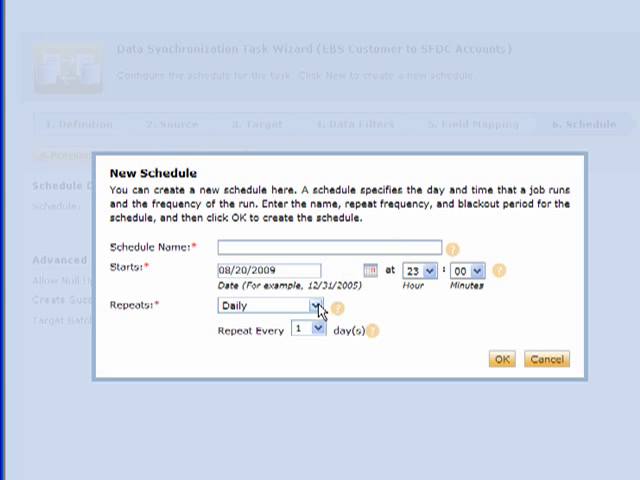
click(313, 306)
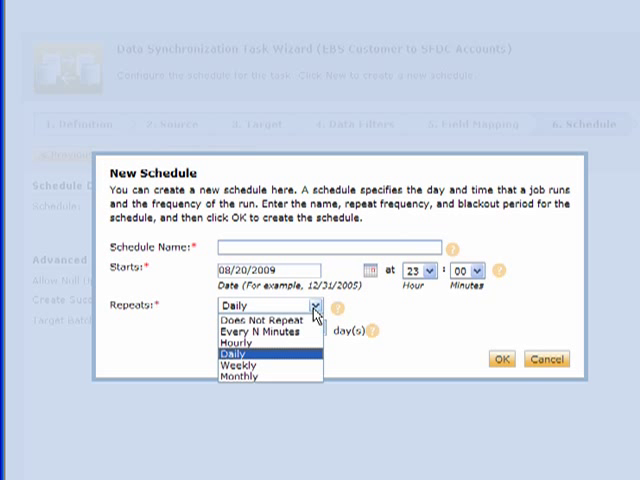
click(255, 331)
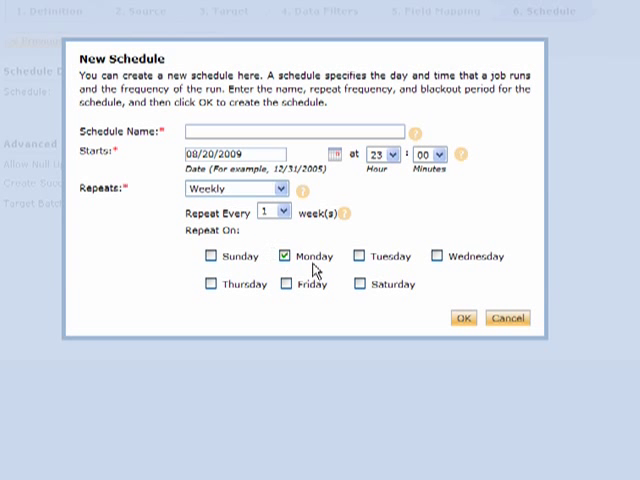
click(359, 283)
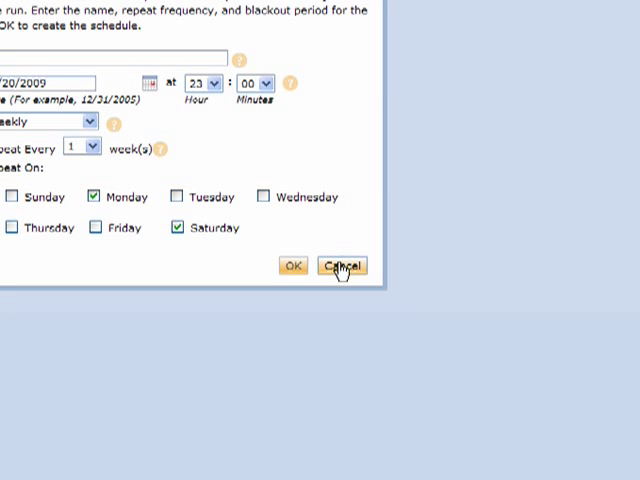
click(341, 265)
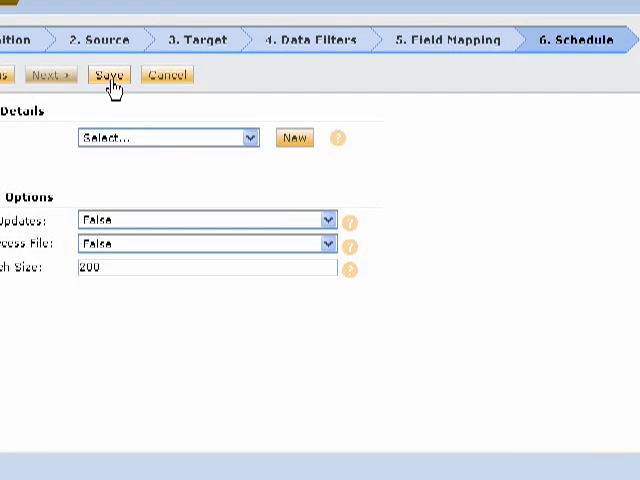
click(109, 74)
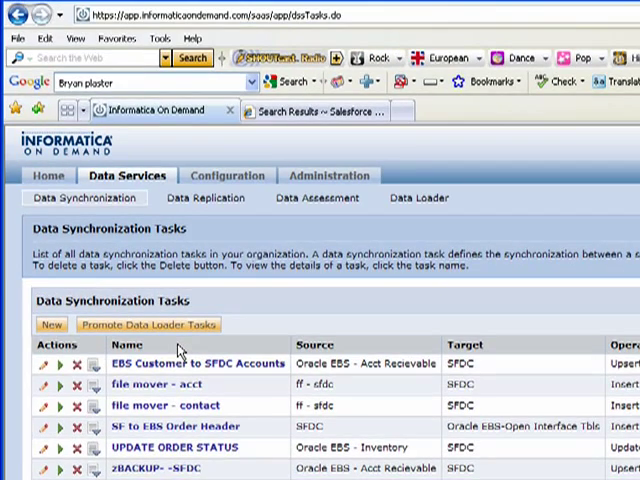
click(310, 111)
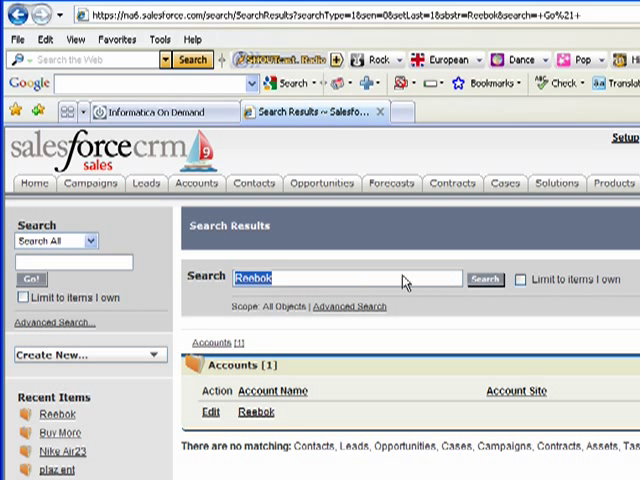
Step: Search Salesforce for 'nike' in place of Reebok
text(nike)
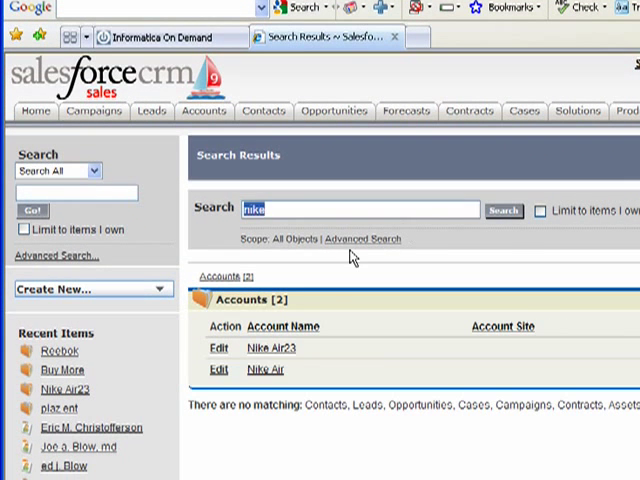
mouse_move(188, 221)
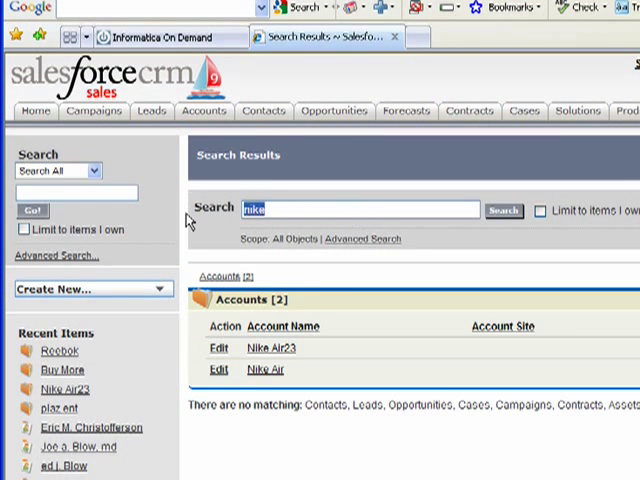
text(m)
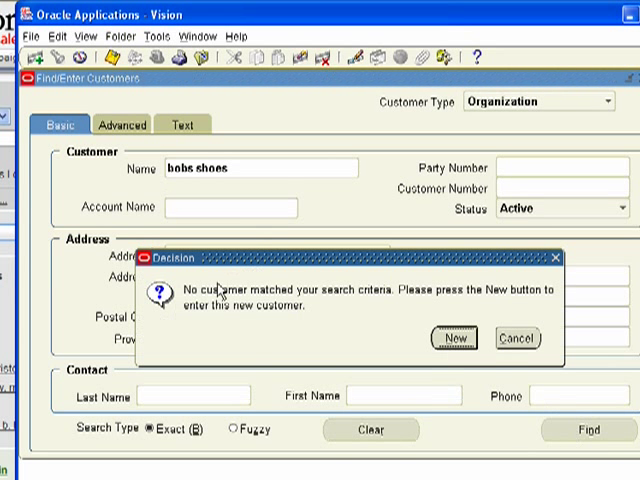
mouse_move(399, 315)
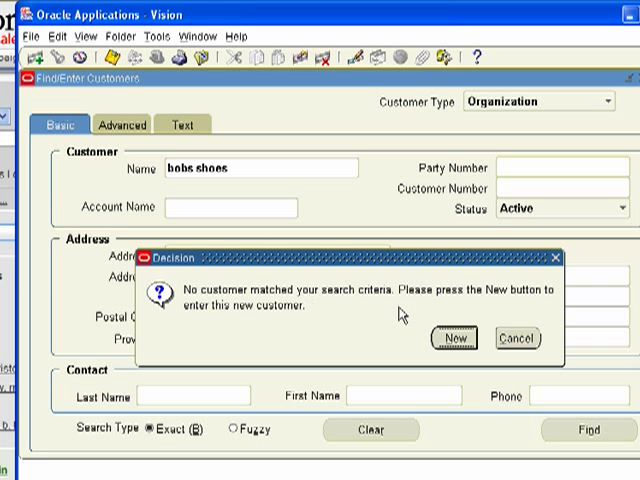
mouse_move(463, 345)
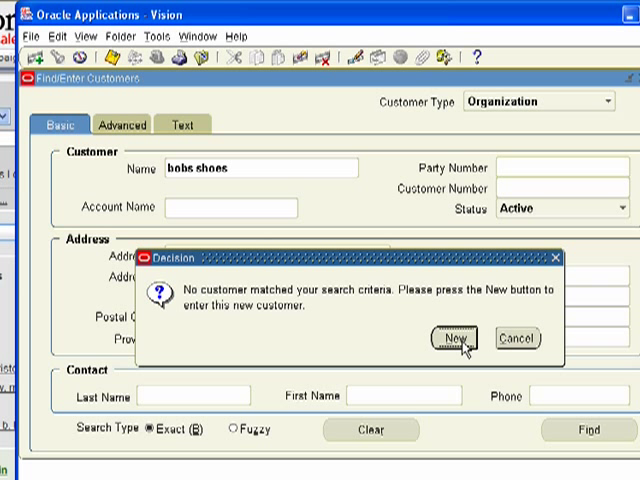
Step: Enter new customer 'bobs shoos121' at 345 shoe drive, Houston, postal code 77040
click(460, 338)
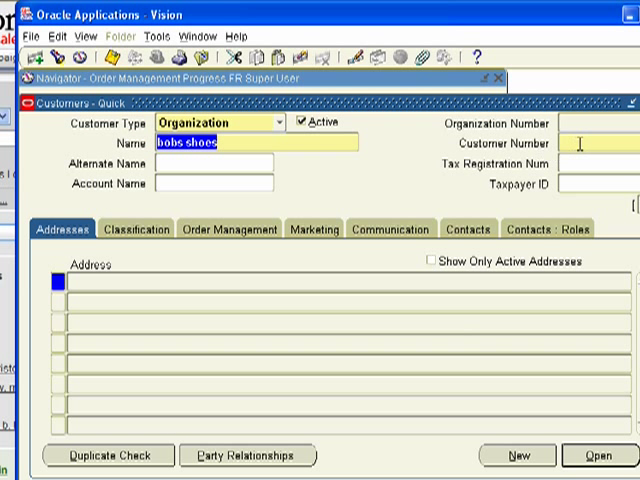
text(bobs shoos121)
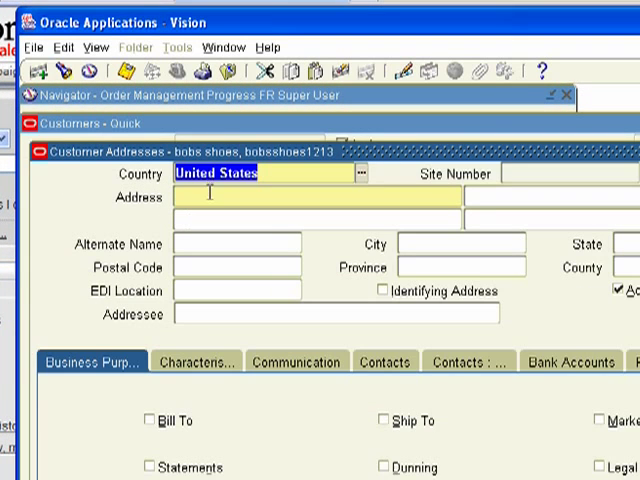
text(345)
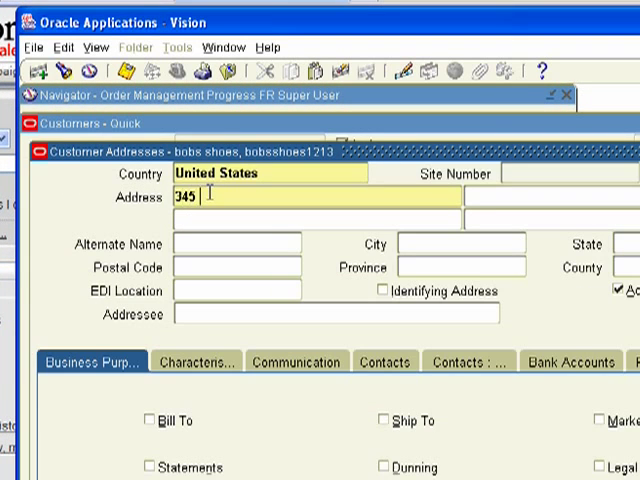
text(shoe drive)
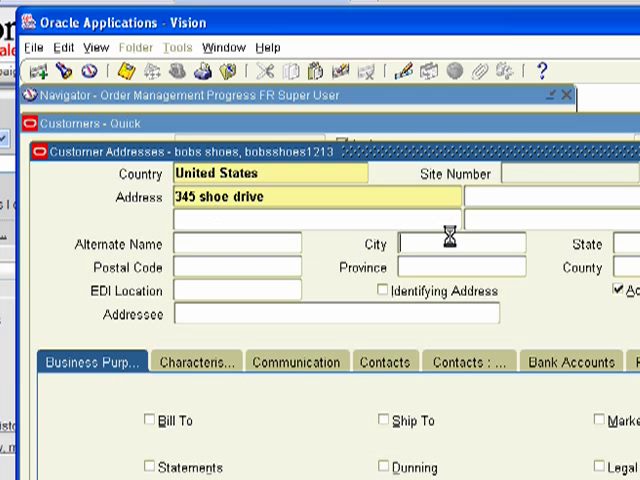
text(Houston)
click(626, 244)
text(TX)
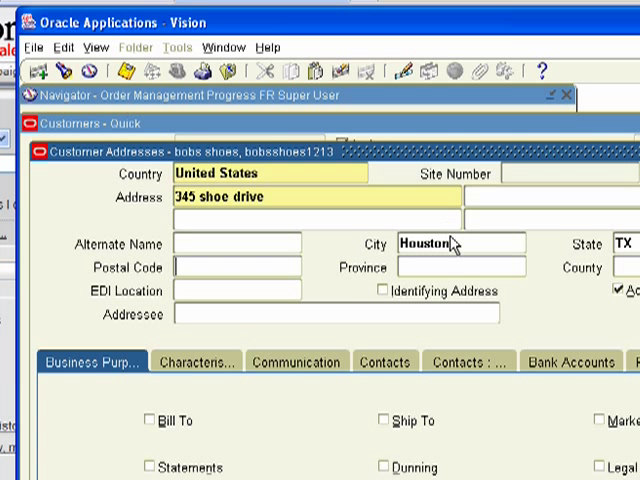
text(77)
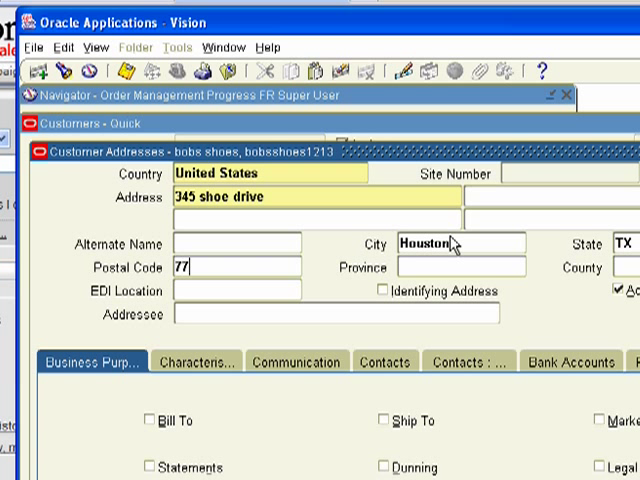
text(040)
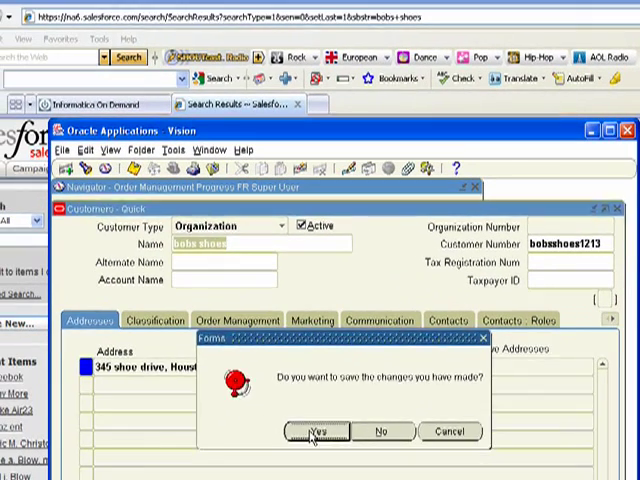
Step: Save the bobs shoes record and dismiss the FRM-40400 'Transaction complete' message
click(314, 431)
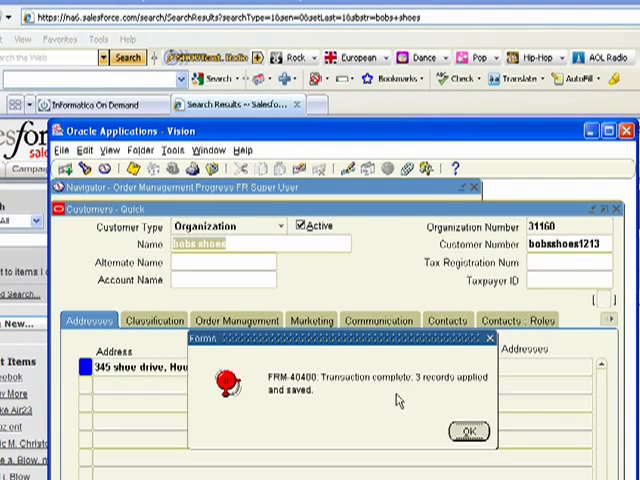
mouse_move(311, 412)
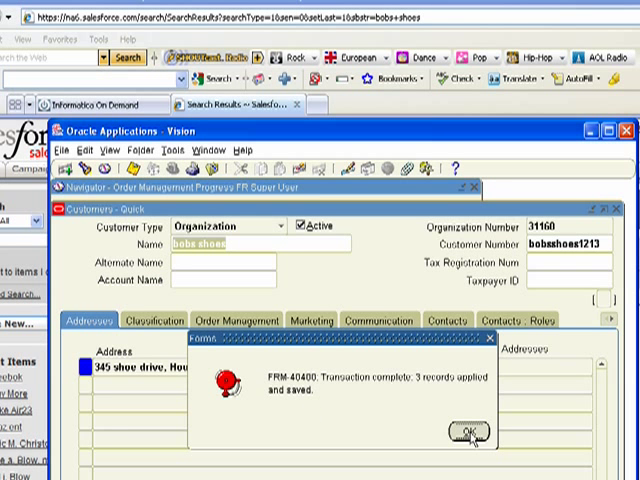
click(453, 429)
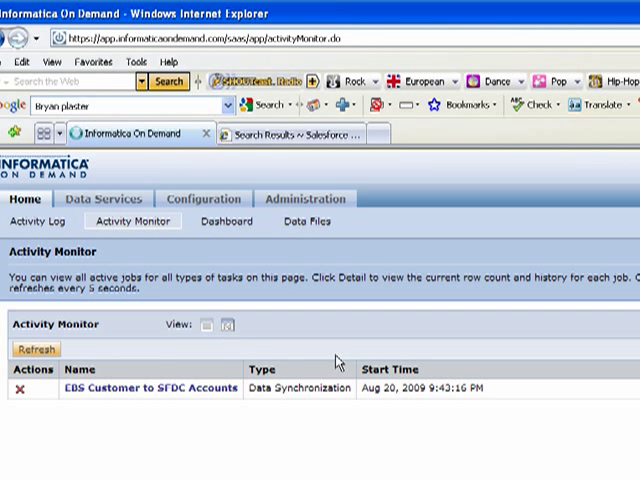
Step: Review the Activity Log and Activity Monitor, then open the empty Configuration > Task Flows list
click(50, 221)
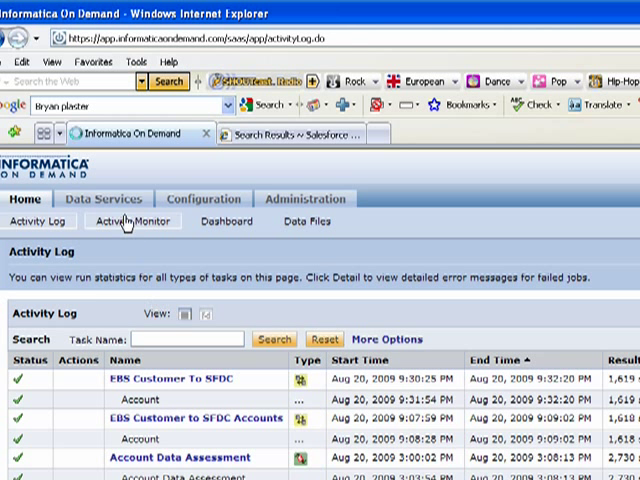
click(132, 221)
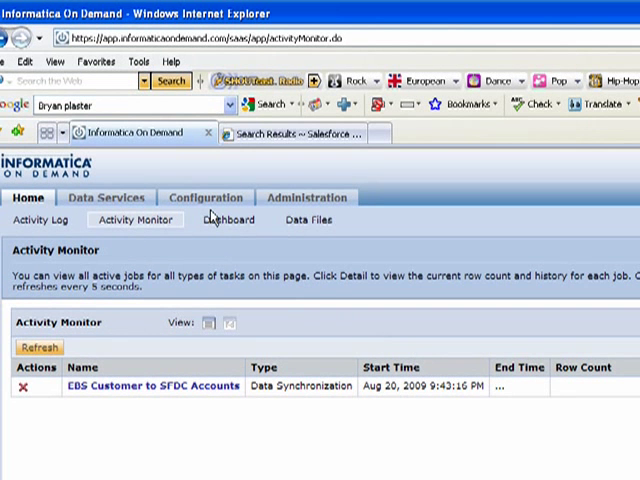
click(205, 197)
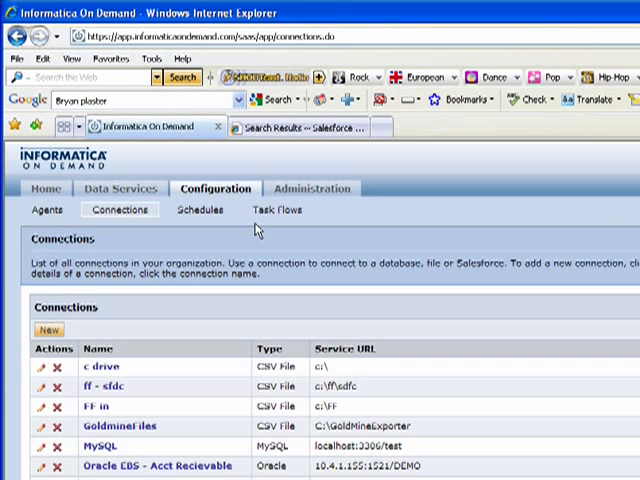
click(279, 210)
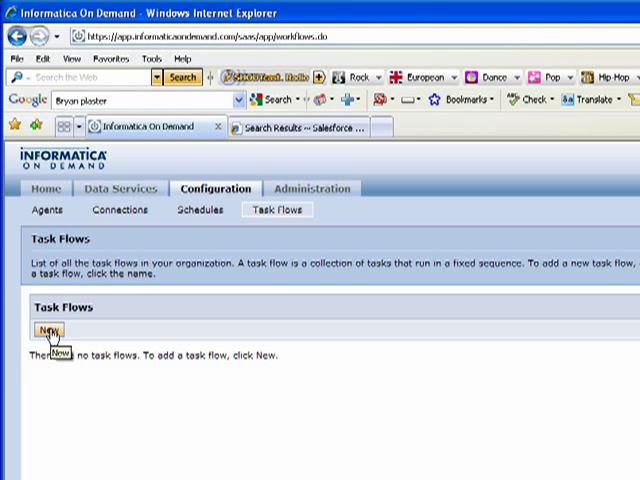
Step: Create task flow 'Minute integration' with the Every Few Minutes schedule and begin adding a task
click(47, 331)
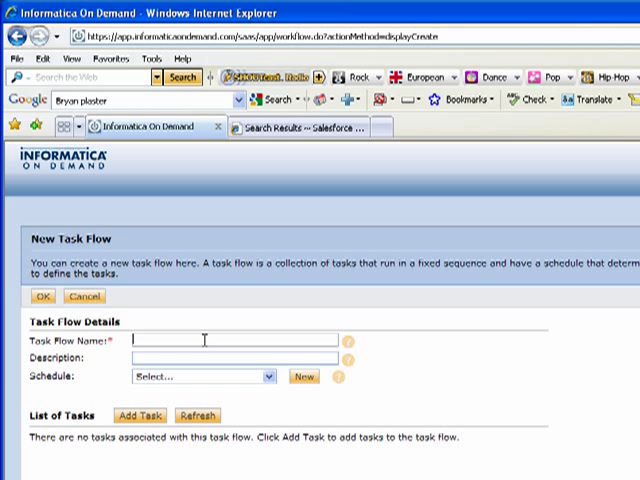
text(Minut)
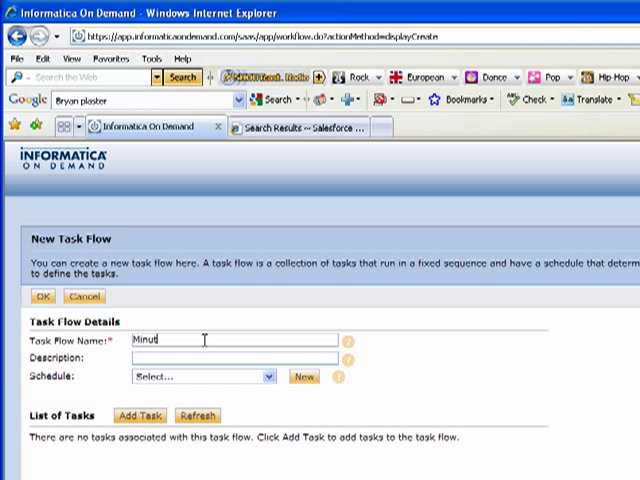
text(e integration)
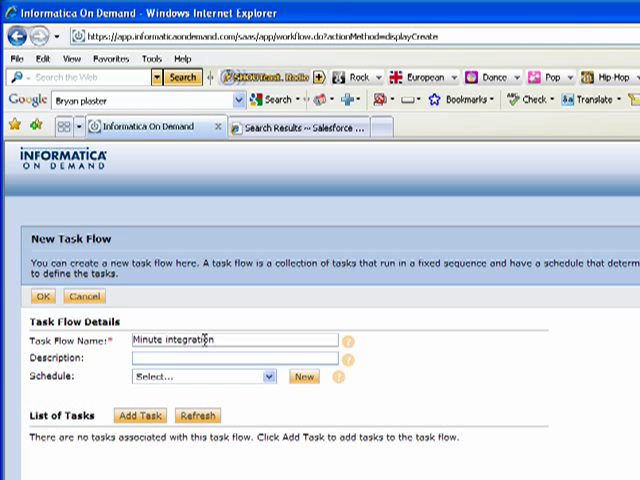
click(268, 377)
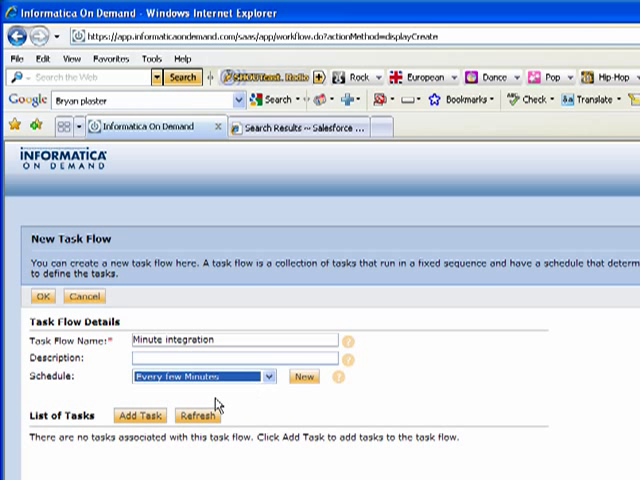
click(139, 415)
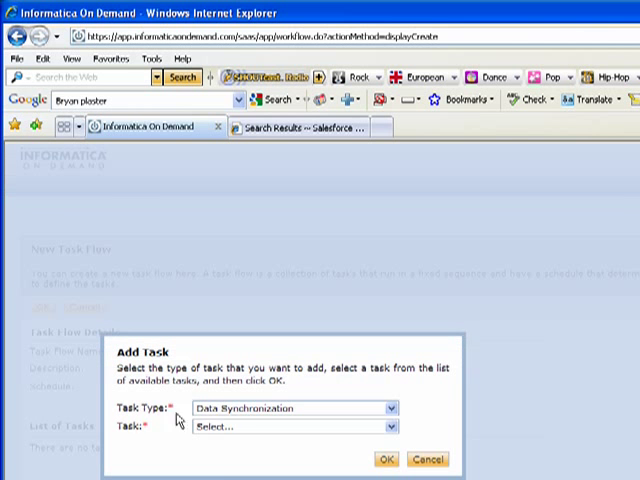
Step: Add EBS Customer to SFDC Accounts, then the Account Data Assessment task, to the flow
click(388, 426)
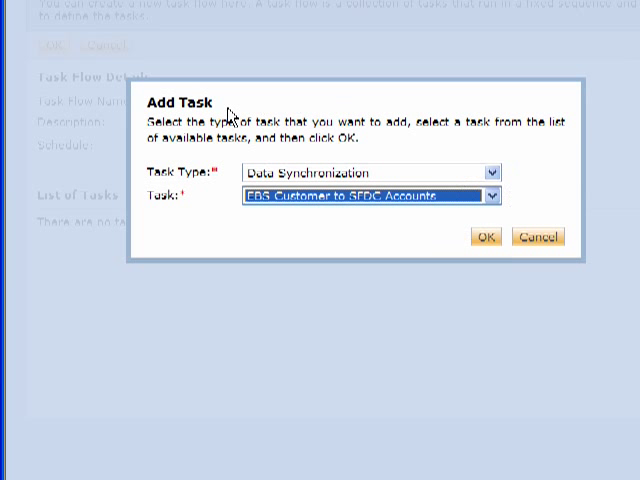
click(487, 238)
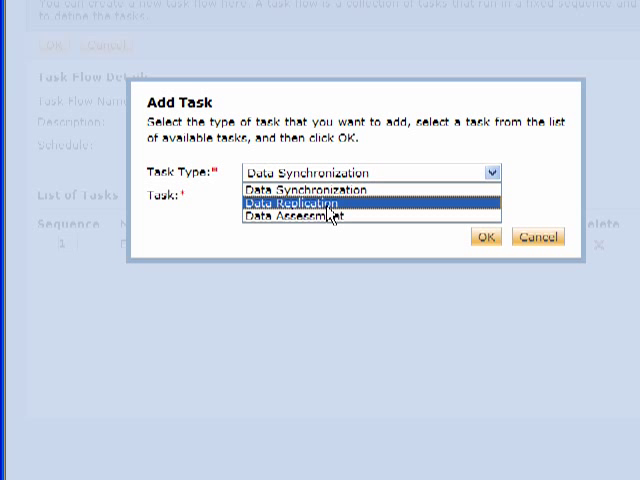
click(312, 204)
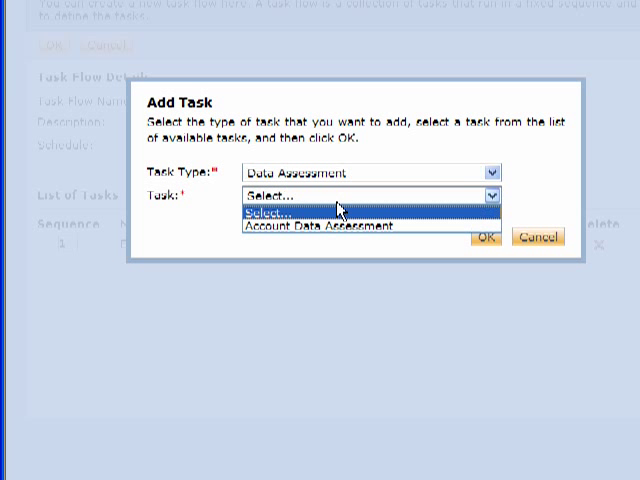
click(300, 224)
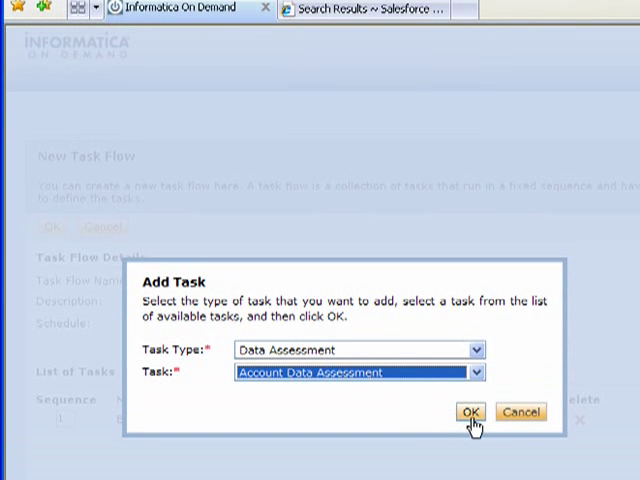
click(469, 412)
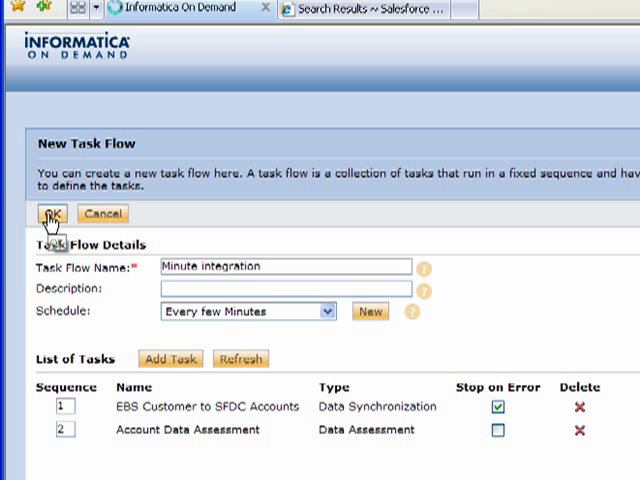
Step: Save Minute integration, then check the Activity Log and Activity Monitor for the sync run
click(47, 213)
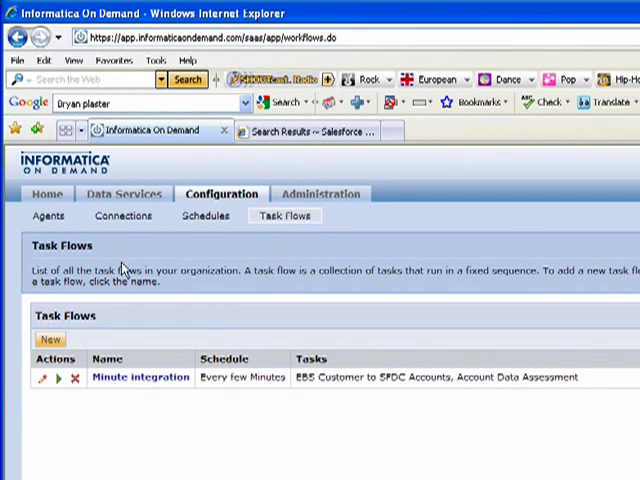
mouse_move(123, 194)
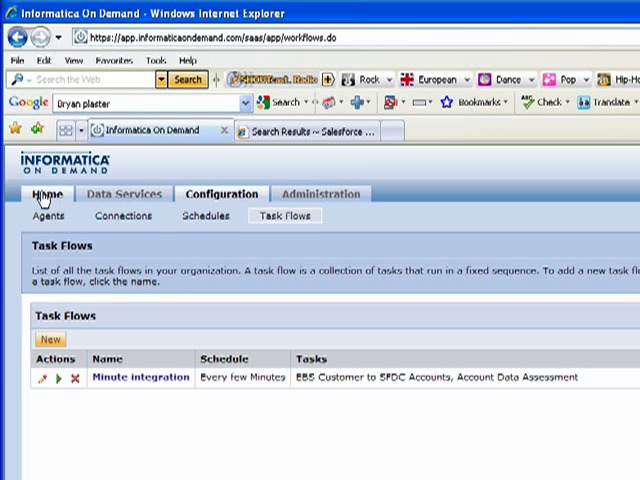
click(46, 194)
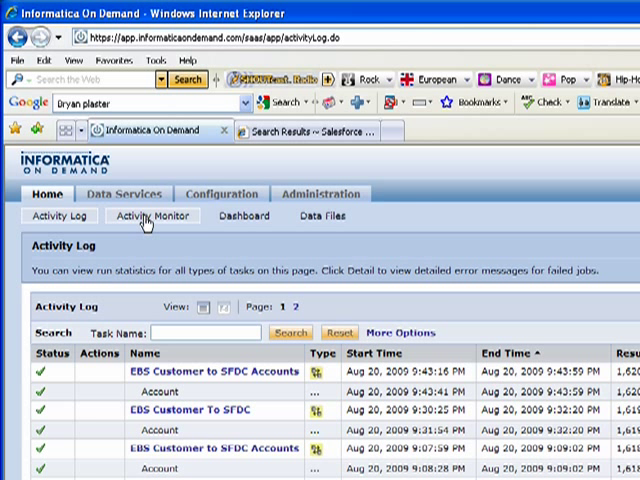
click(300, 131)
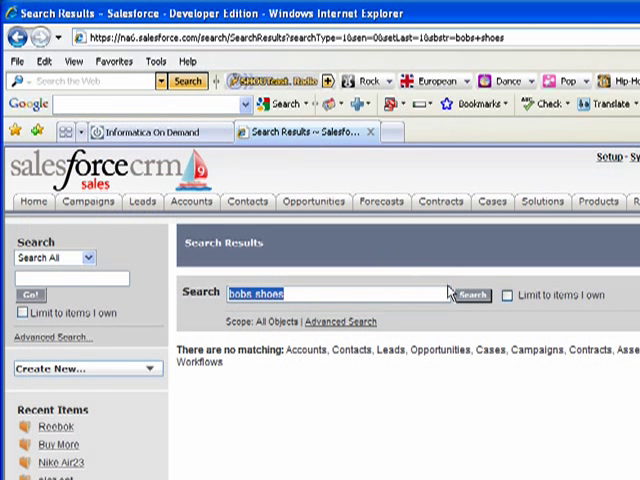
Step: Open the synced bobs shoes account and check External_Id 45278 and its Houston billing address
click(473, 294)
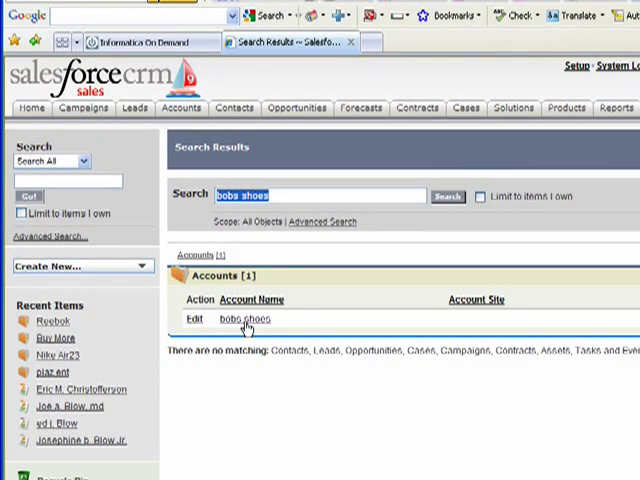
click(253, 318)
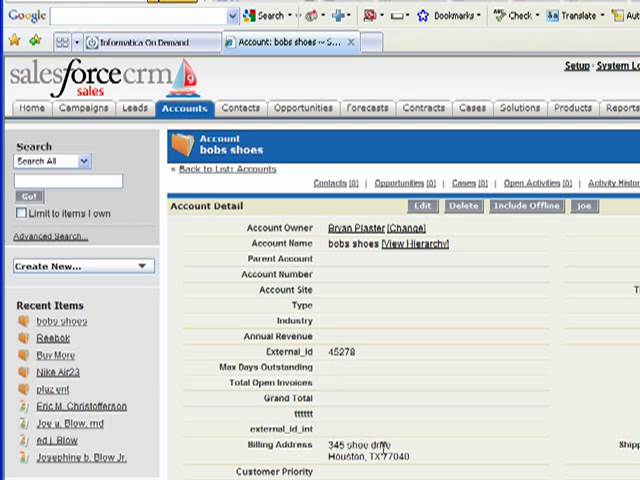
double_click(346, 357)
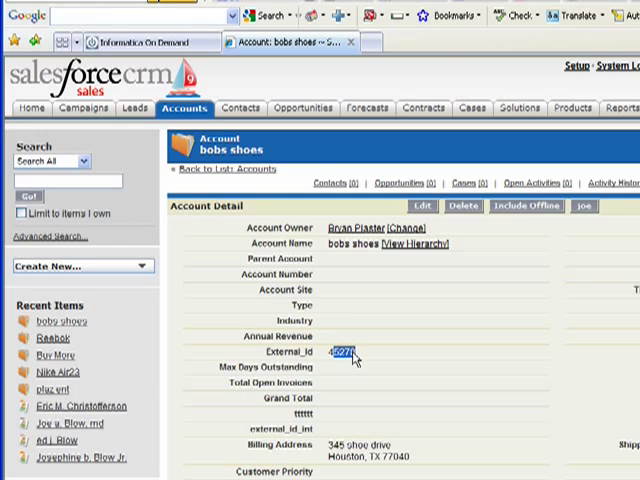
scroll(down, 3)
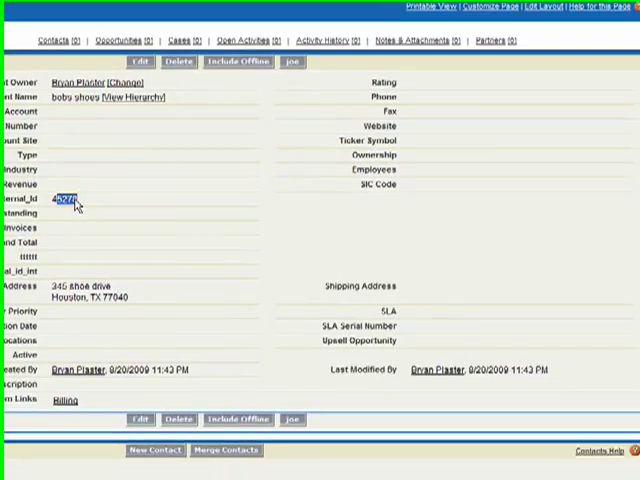